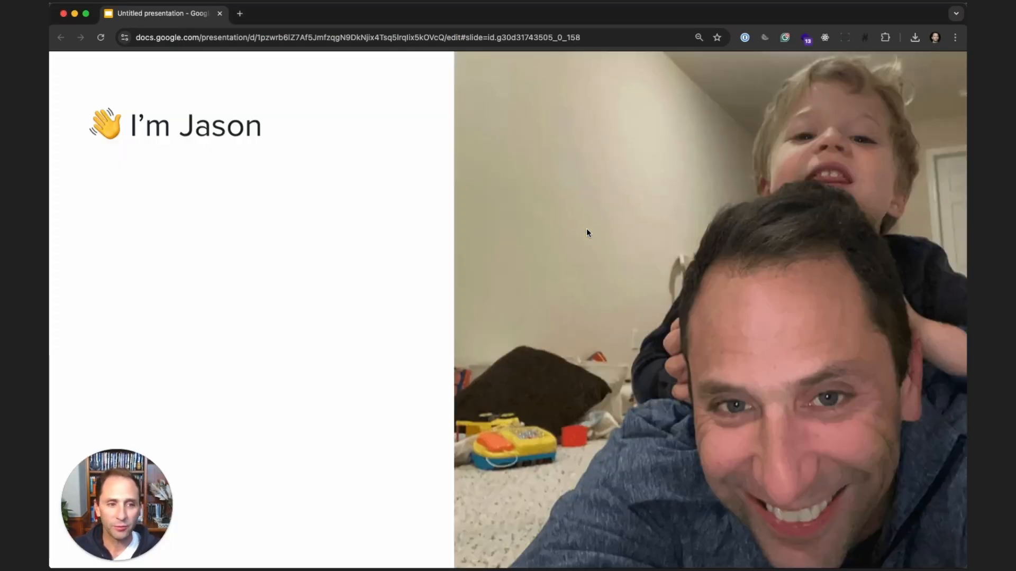
pyautogui.write('Hedge fund trader in Chicago')
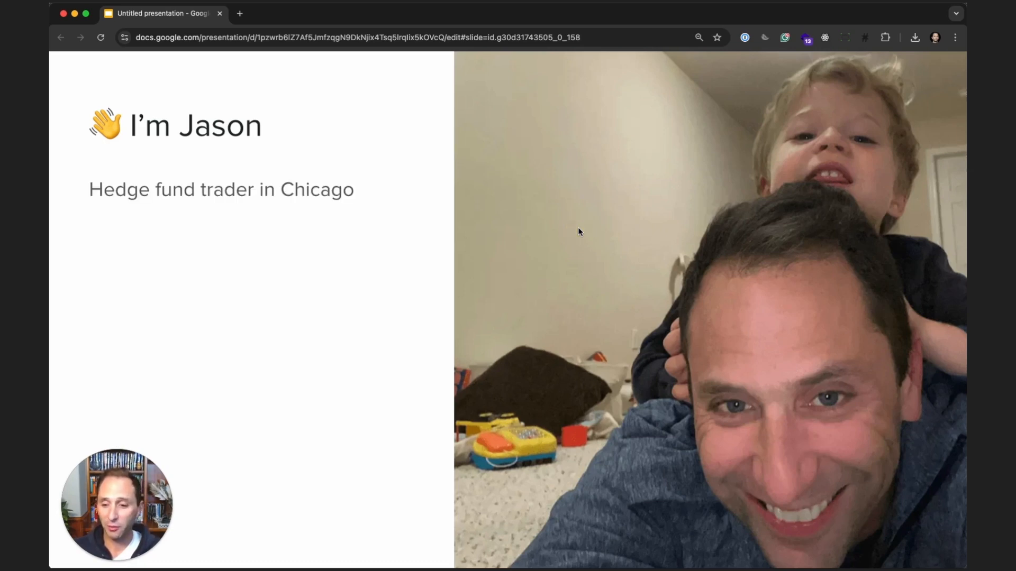
pyautogui.write('Credit quant at an energy derivatives trader')
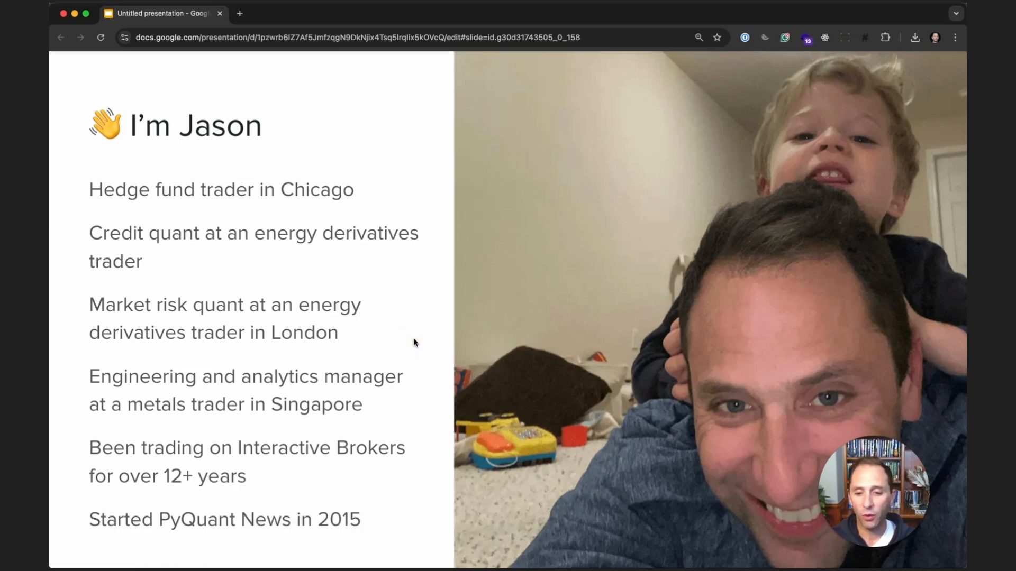
pyautogui.moveTo(425, 311)
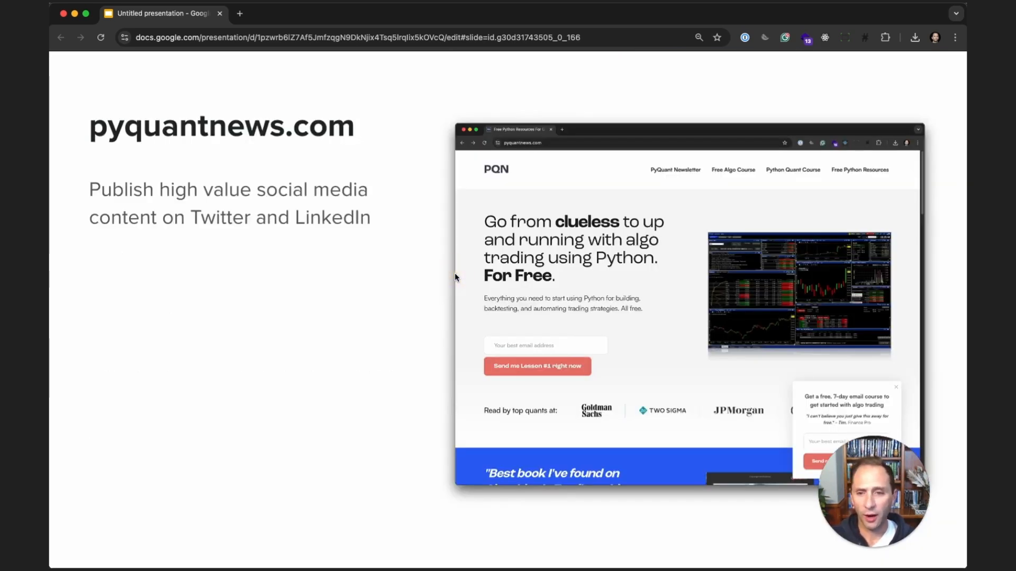
pyautogui.moveTo(424, 271)
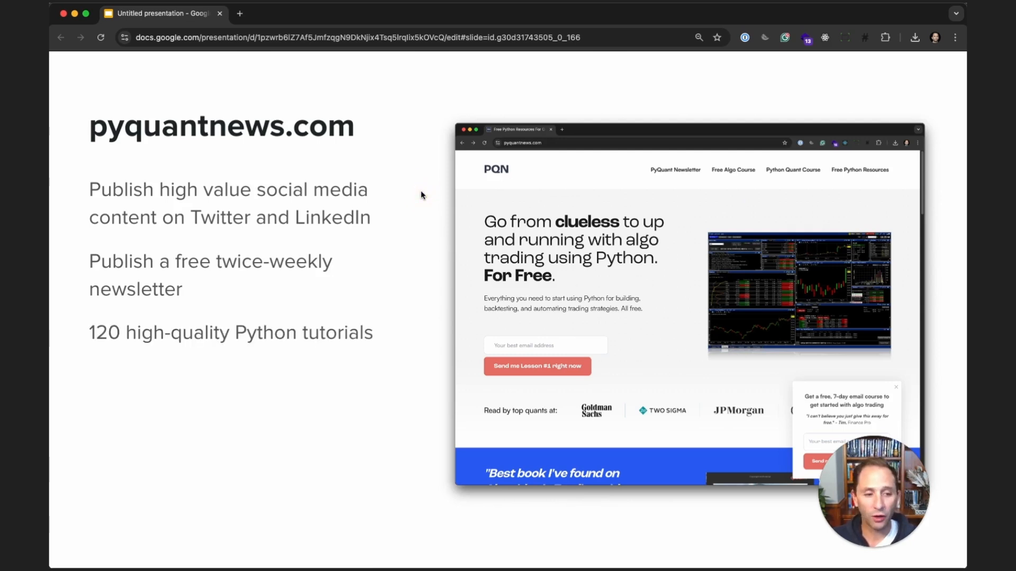
pyautogui.write('Dozens of long form articles')
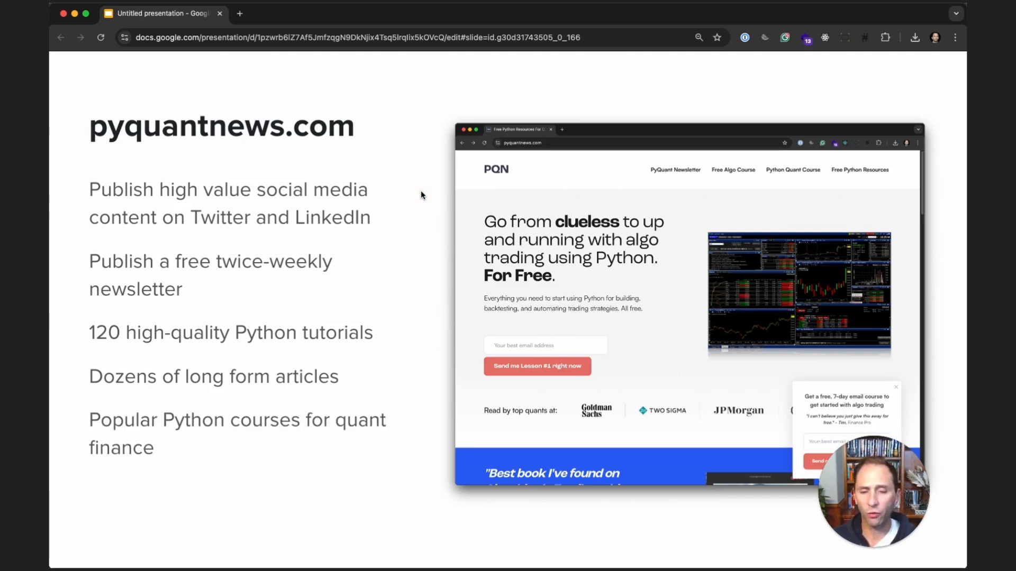
pyautogui.moveTo(411, 210)
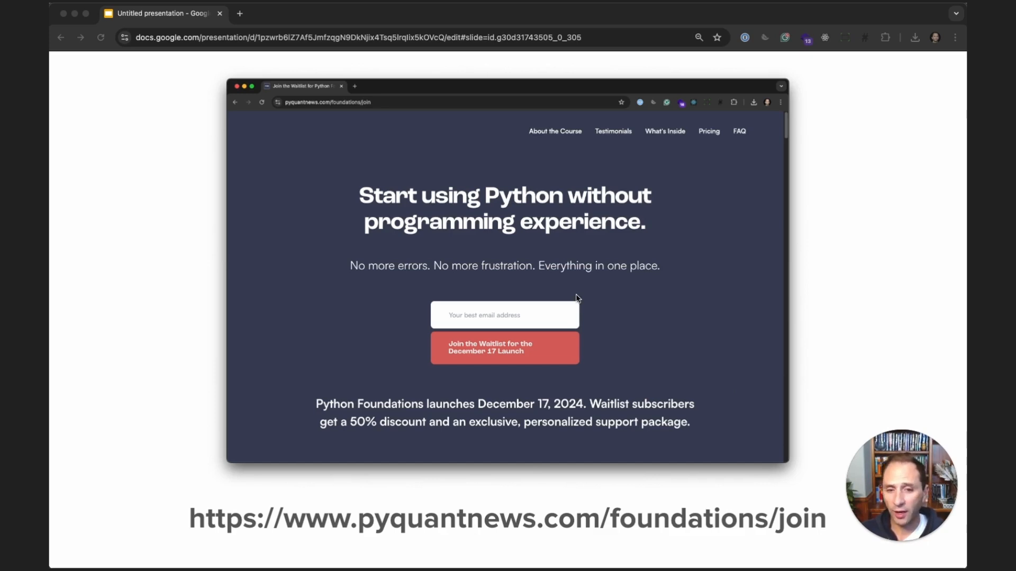
pyautogui.moveTo(663, 252)
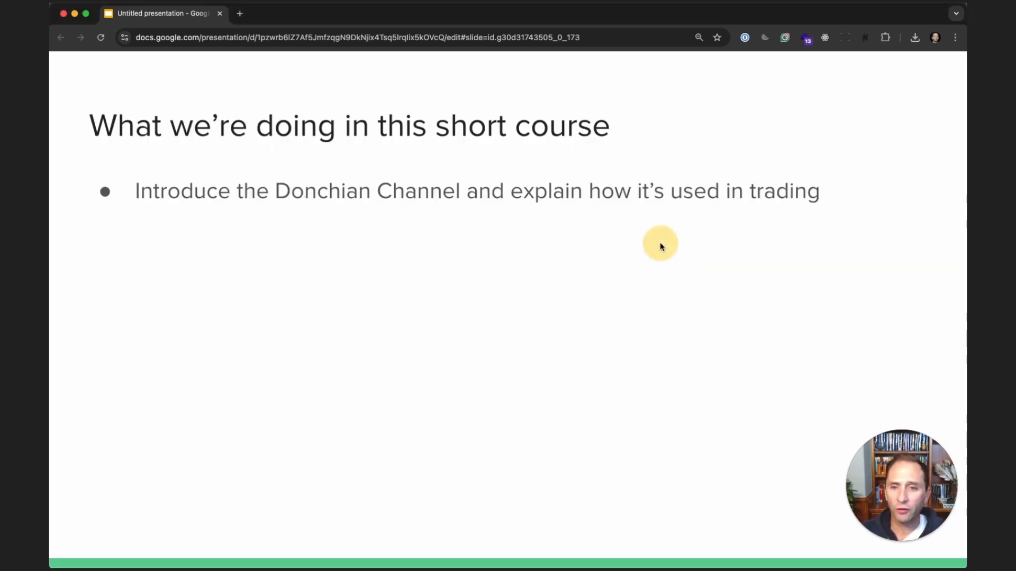
pyautogui.moveTo(661, 245)
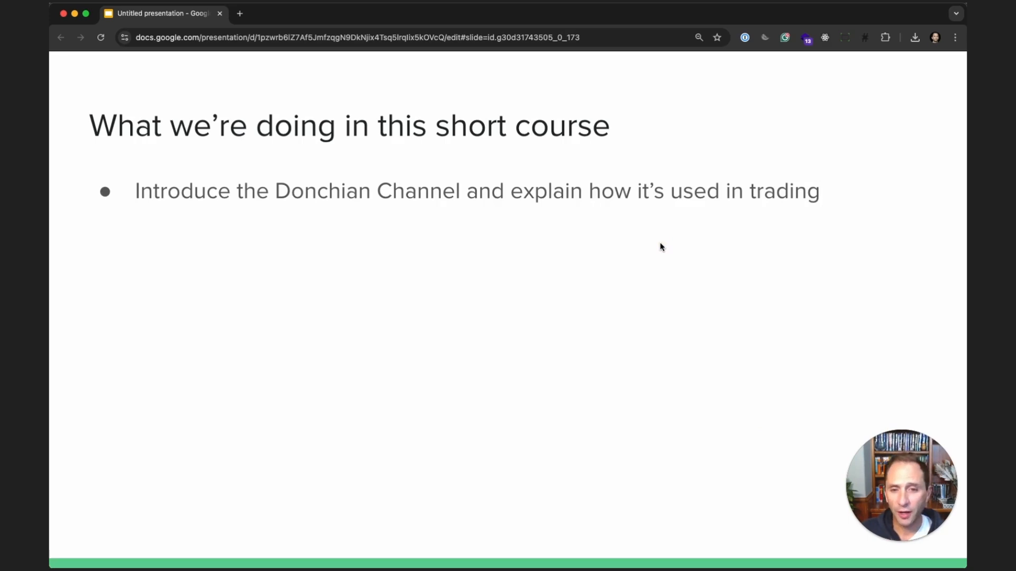
pyautogui.write('Introduce the pandas Python library used for data manipulation')
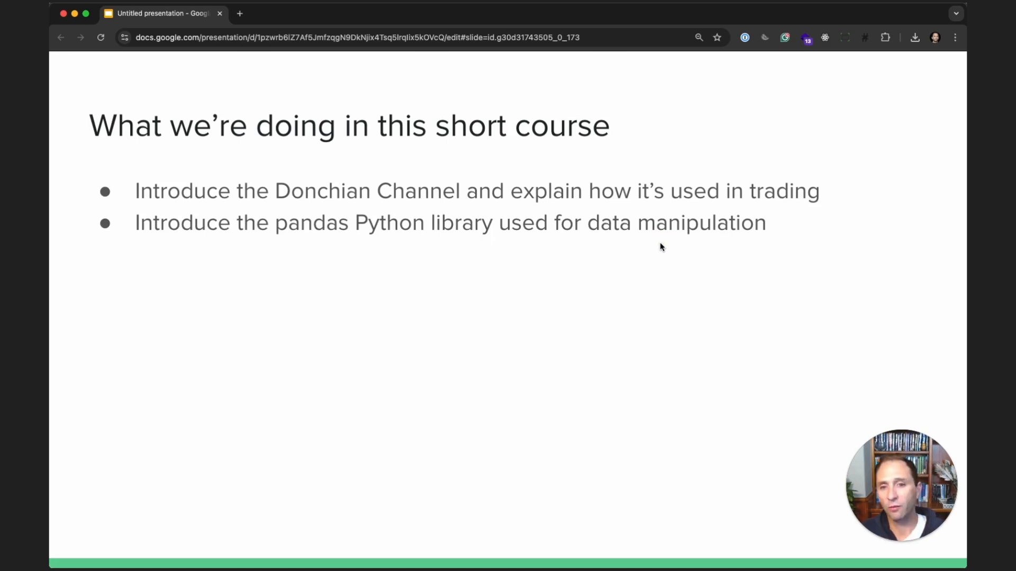
pyautogui.write('Build a trading app in Python using the IB API')
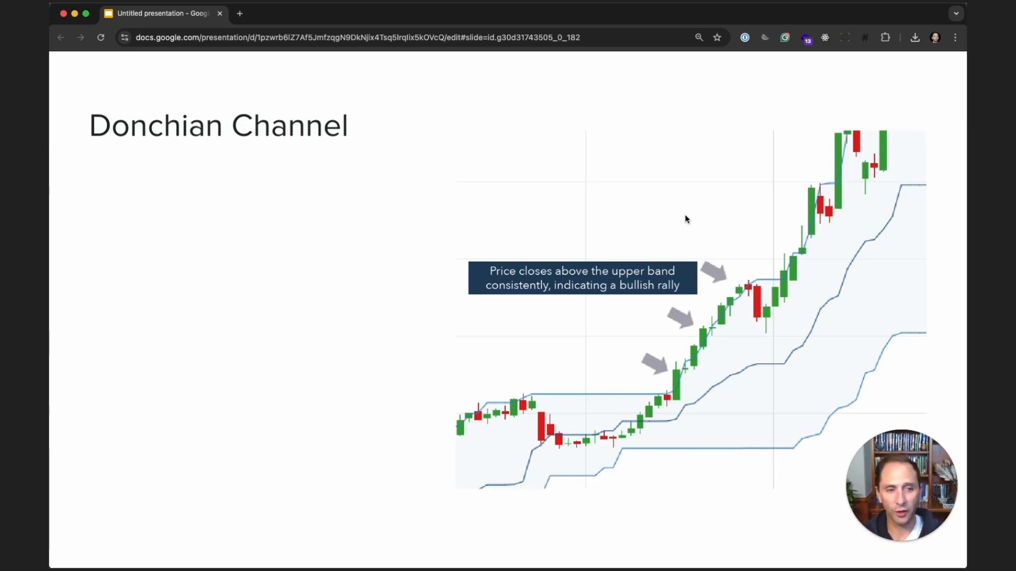
pyautogui.moveTo(645, 193)
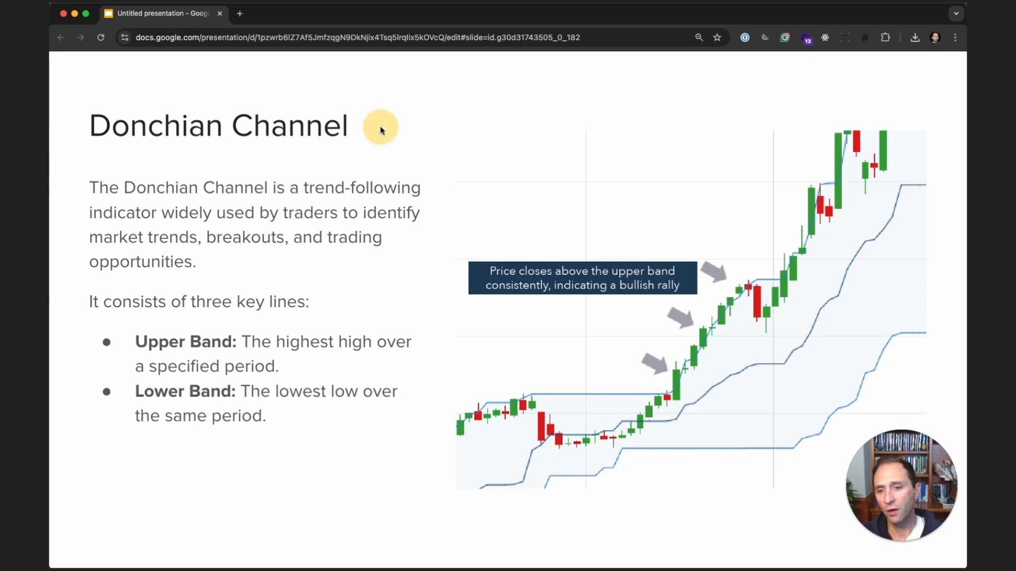
pyautogui.moveTo(381, 128)
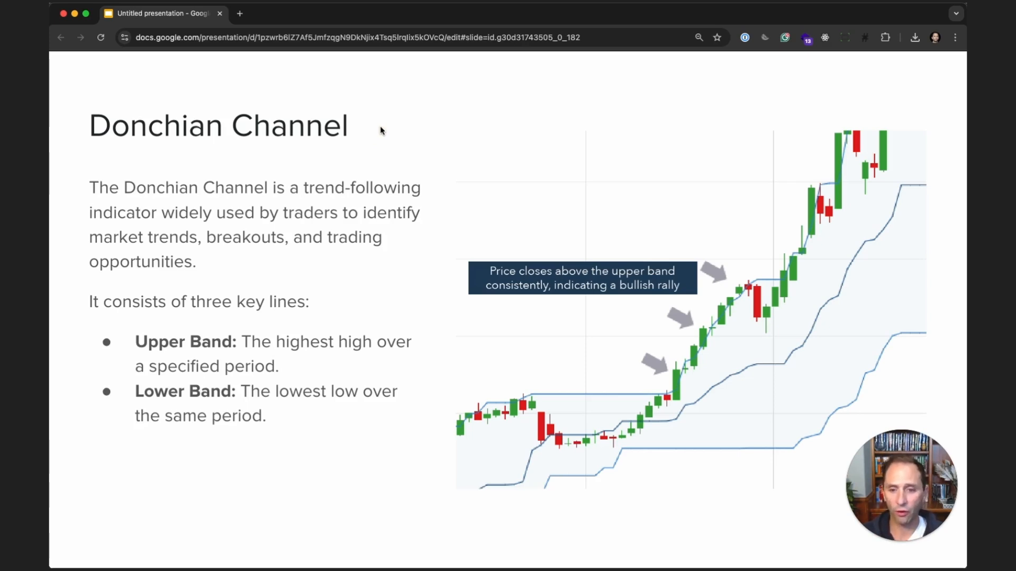
pyautogui.write('Middle Line: The average of the upper and lower bands.')
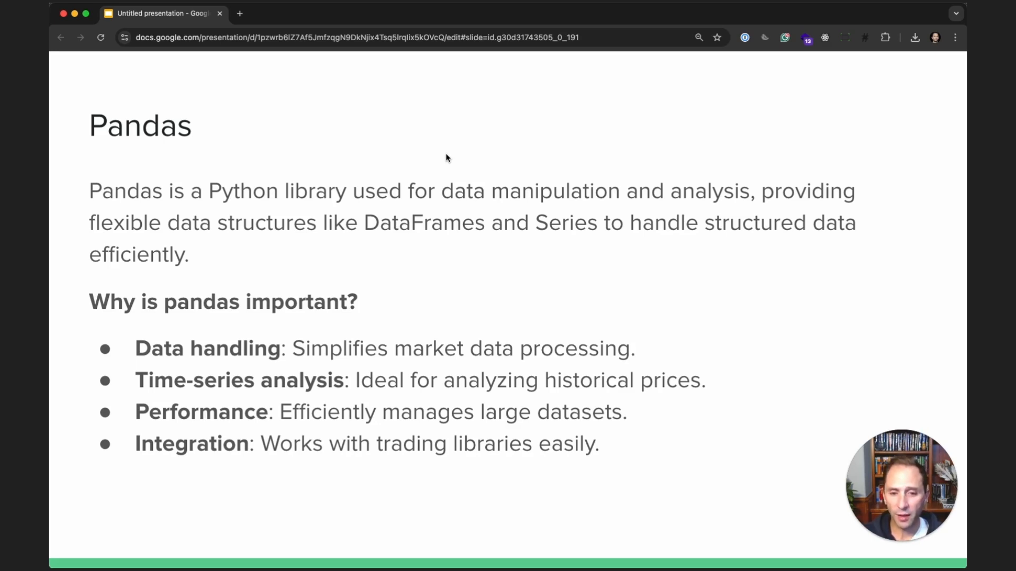
pyautogui.moveTo(472, 268)
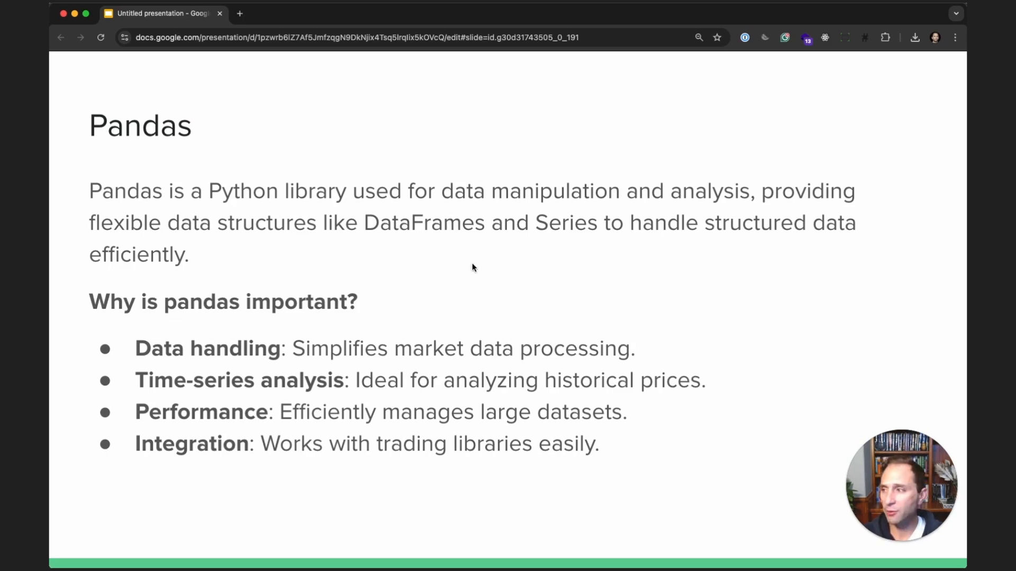
pyautogui.write('Customization: Supports custom trading strategies.')
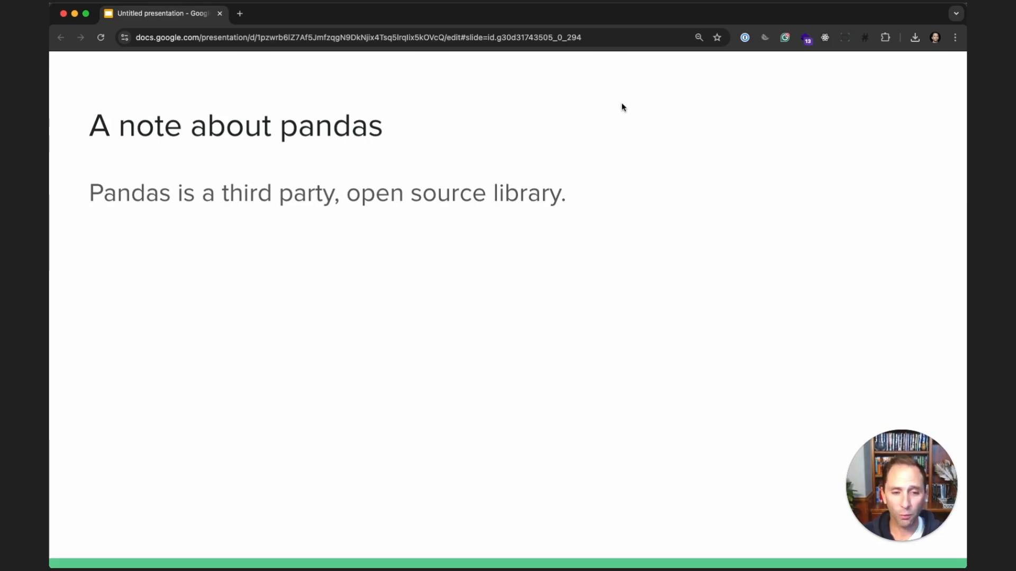
pyautogui.write('It is not associated, support, or managed by Interactive Brokers.')
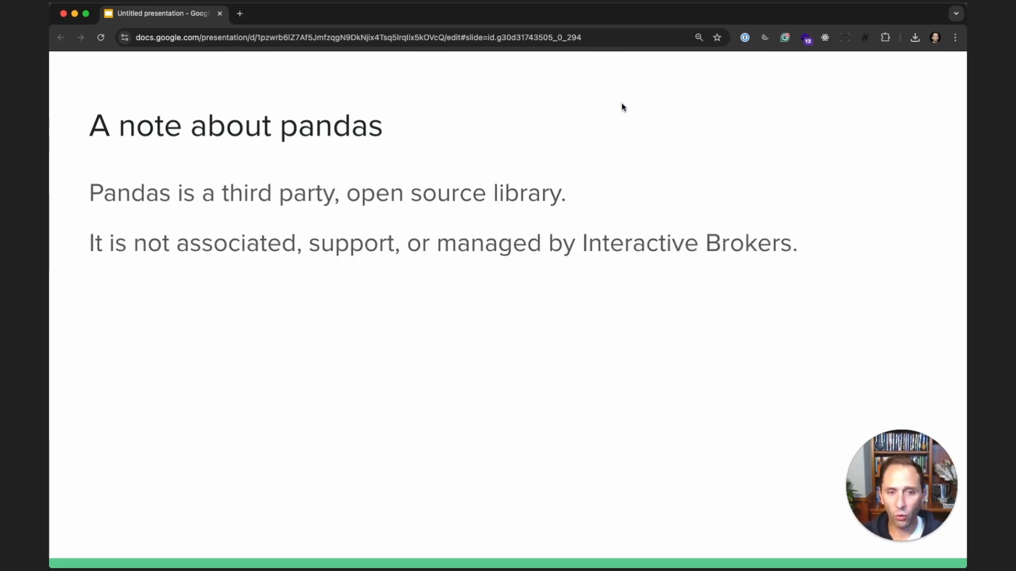
pyautogui.moveTo(618, 125)
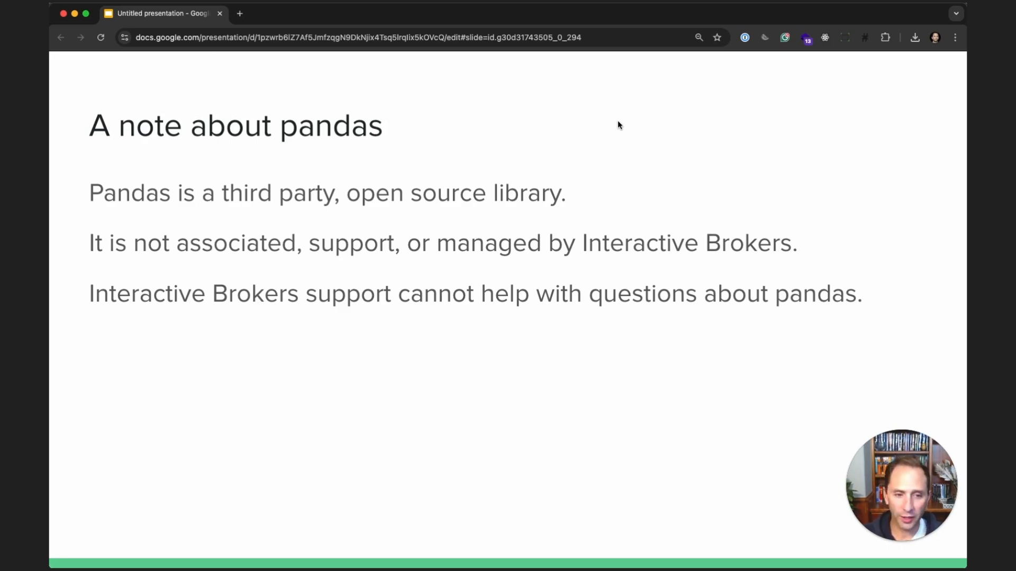
pyautogui.moveTo(298, 175)
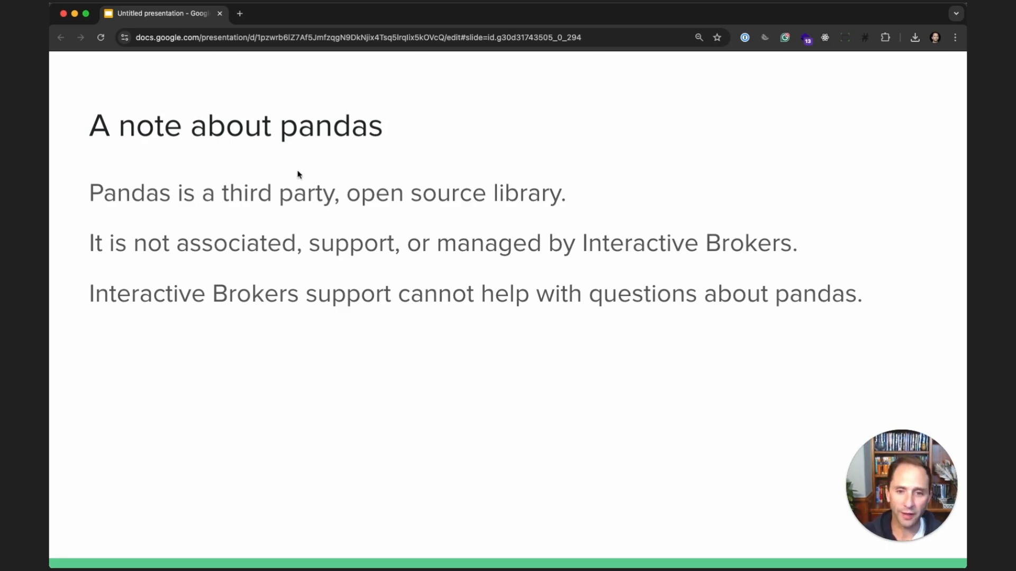